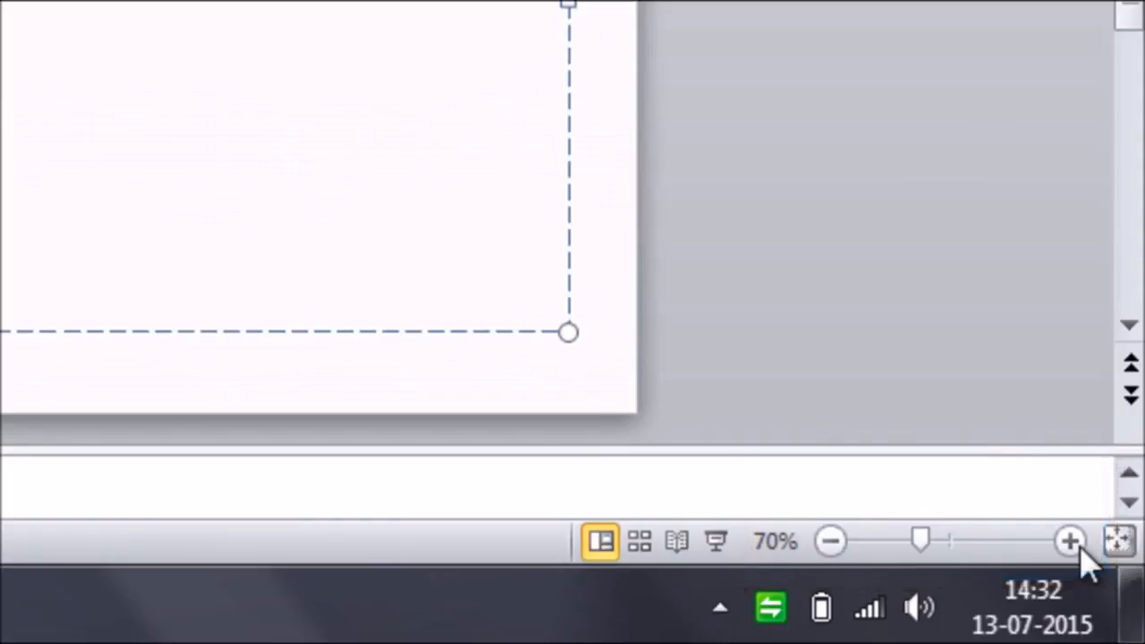
mouse_move(984, 551)
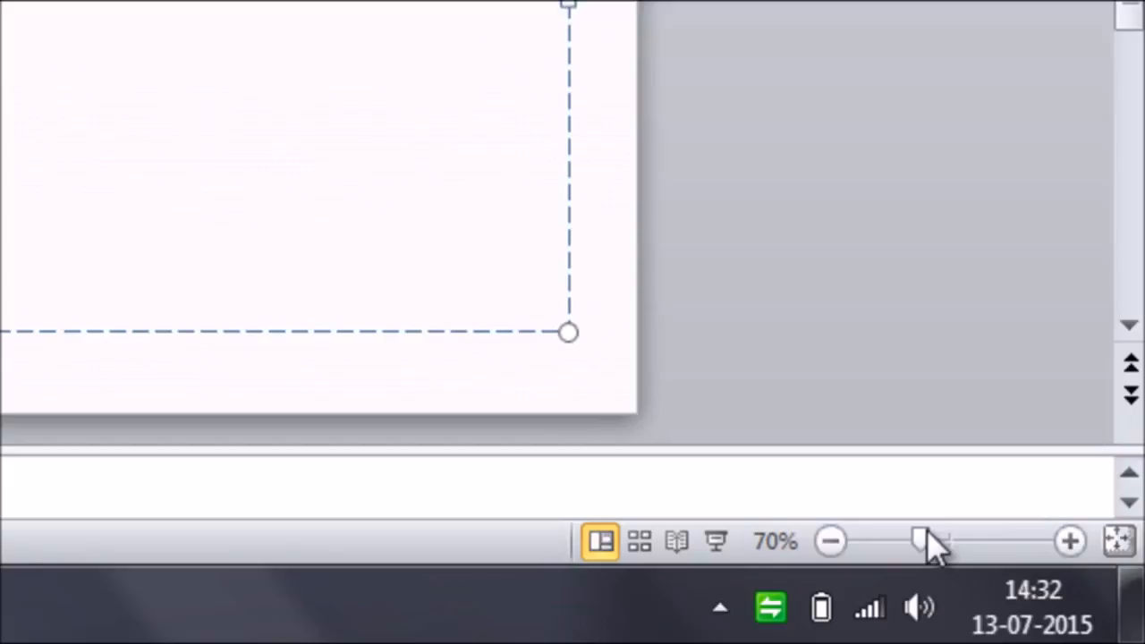
mouse_move(963, 558)
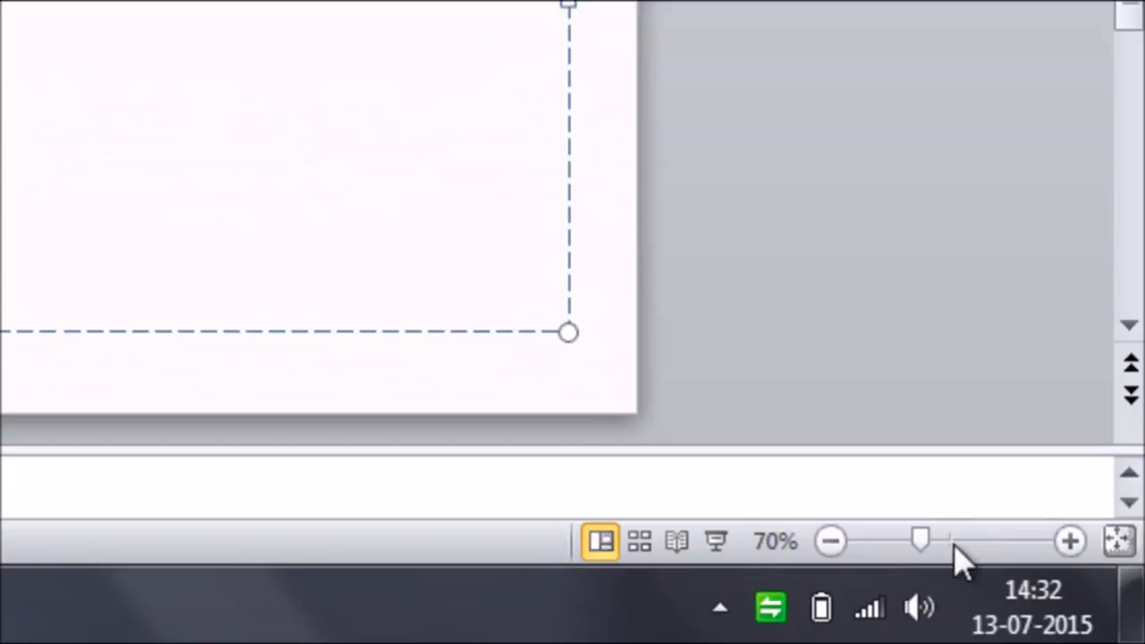
mouse_move(921, 540)
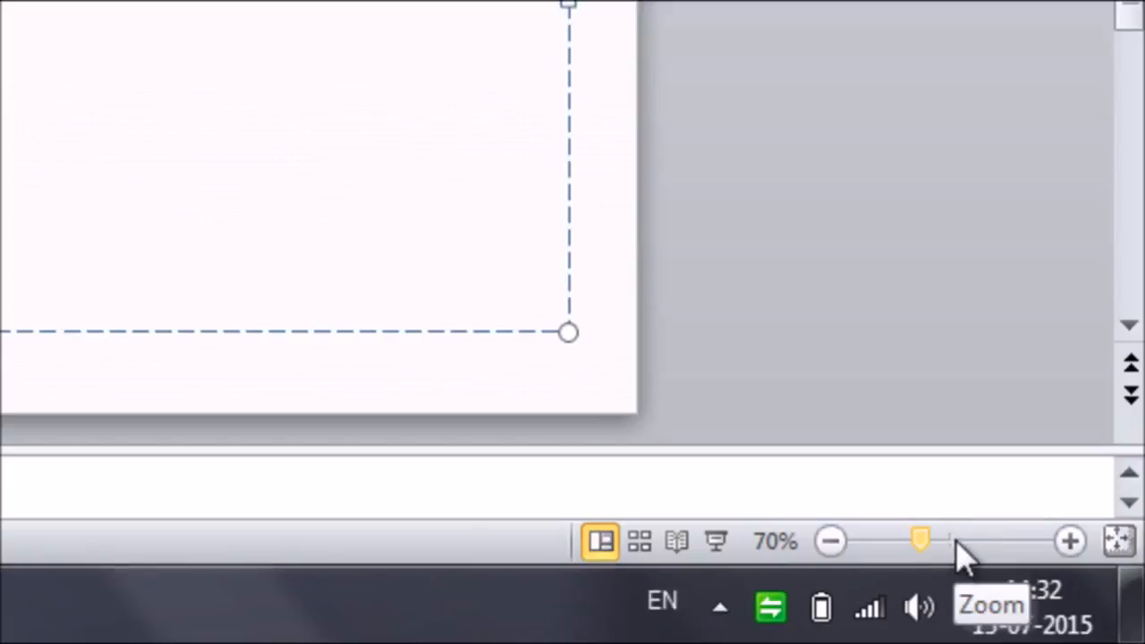
mouse_move(859, 545)
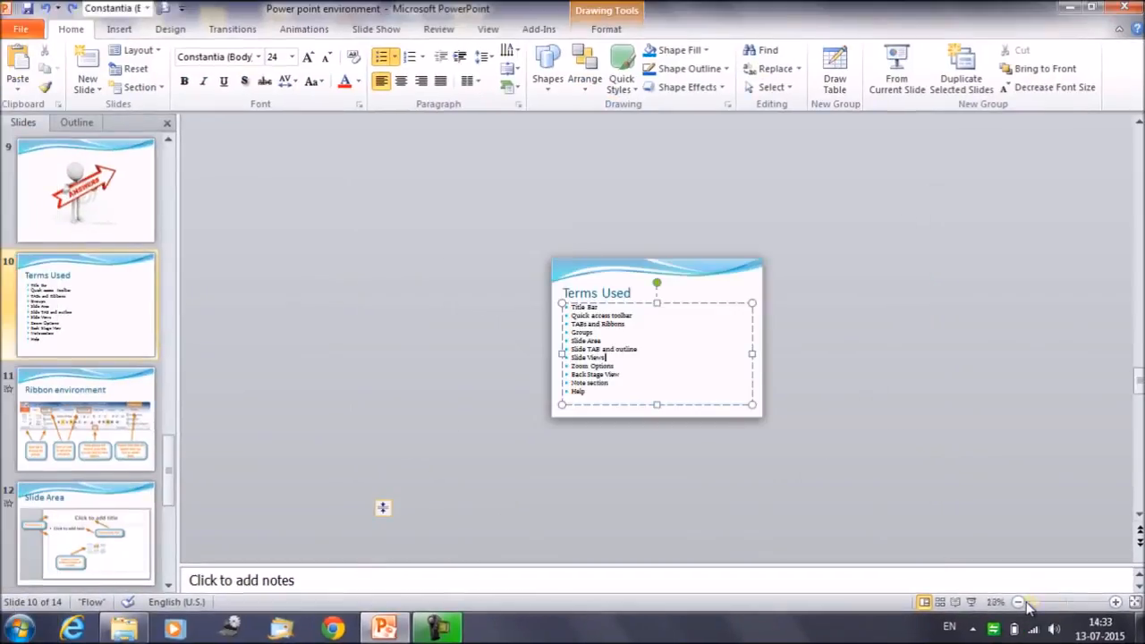
- Zoom the 'Terms Used' slide out, magnify its bullet text, then zoom back to the full slide
click(1016, 601)
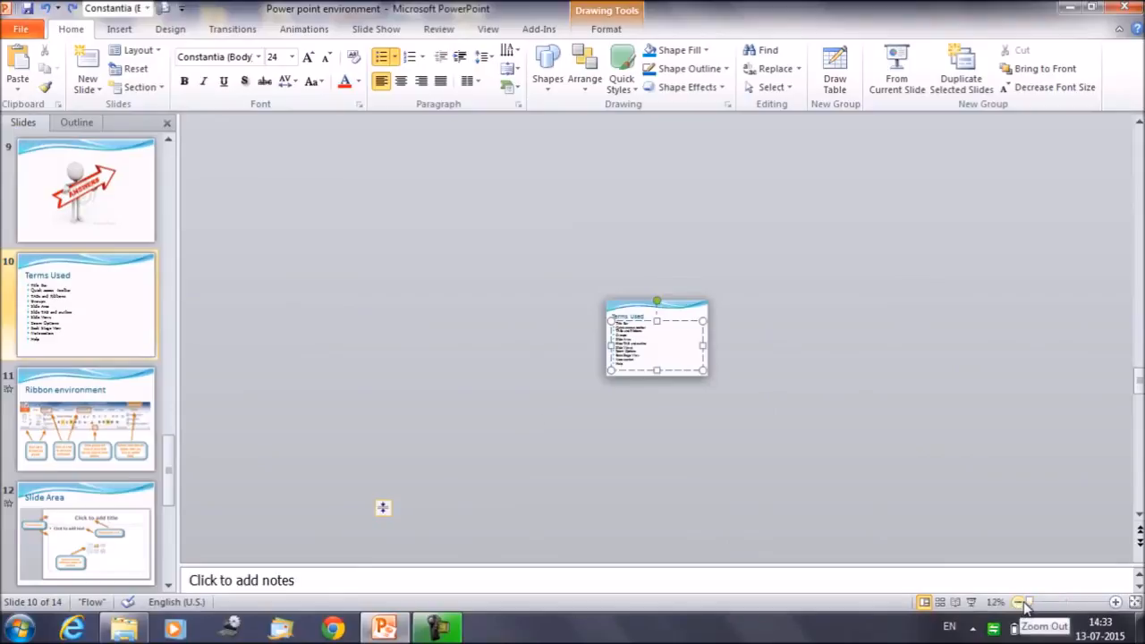
click(1016, 601)
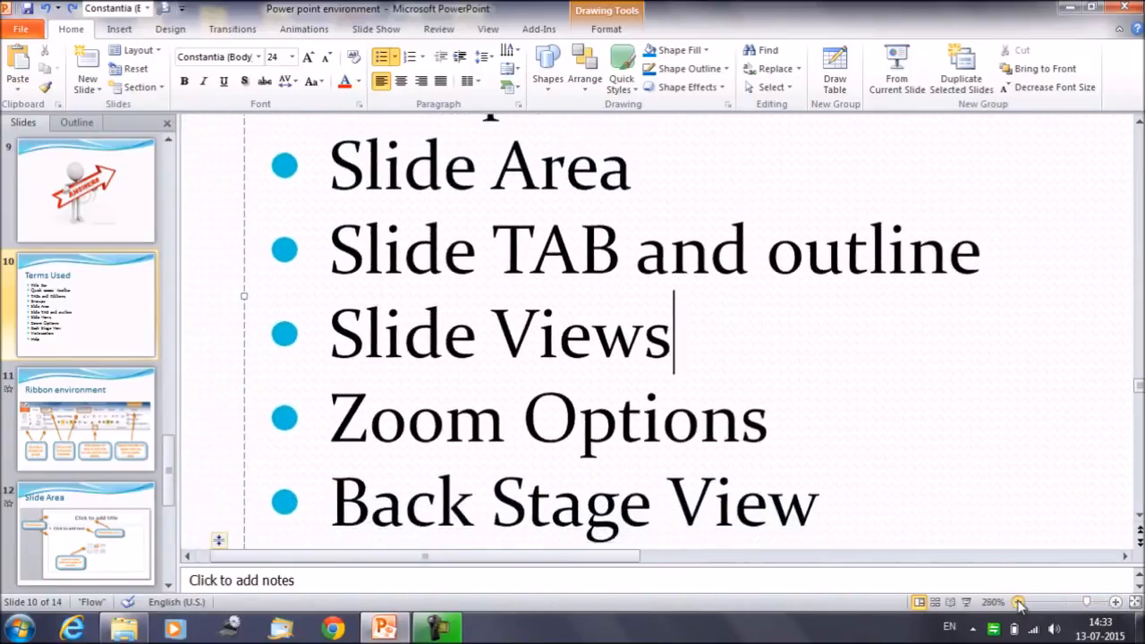
click(1018, 601)
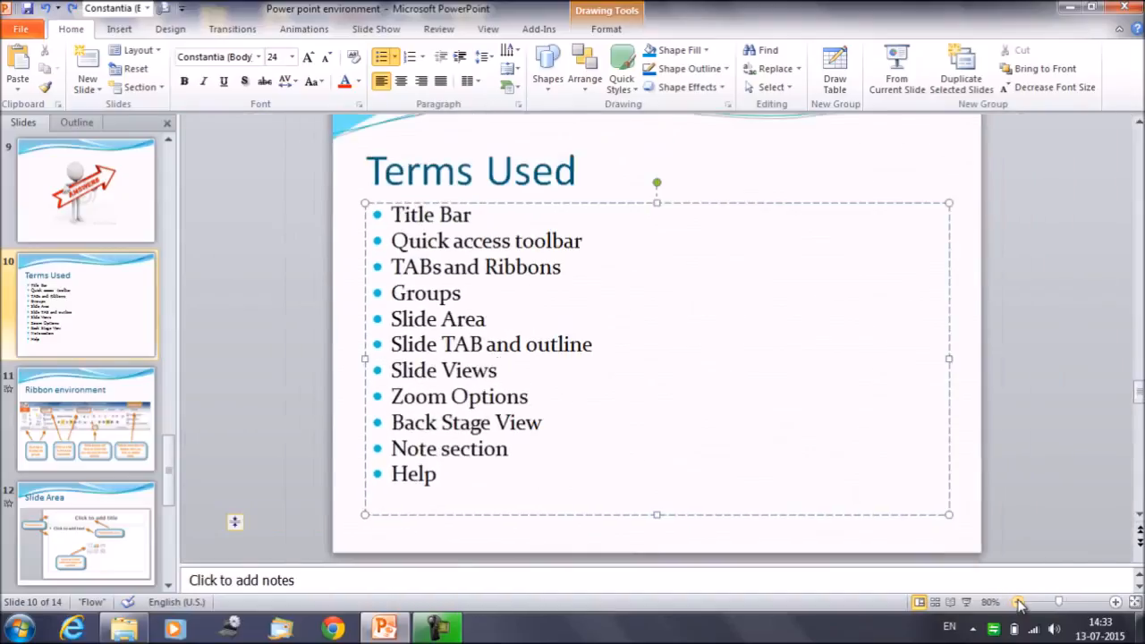
click(1018, 601)
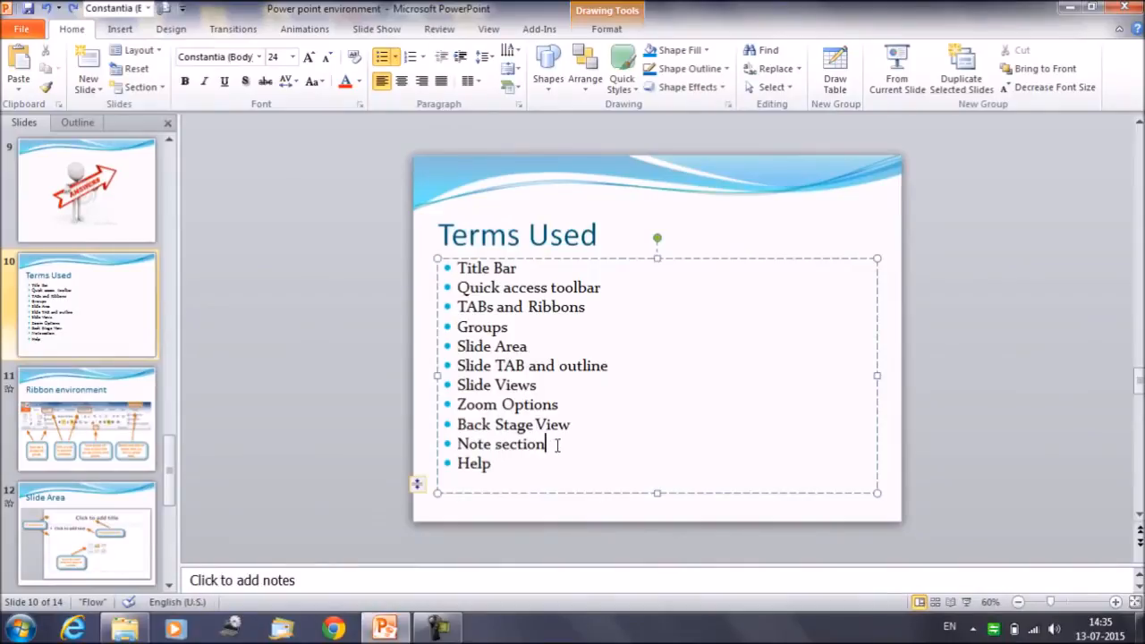
mouse_move(472, 487)
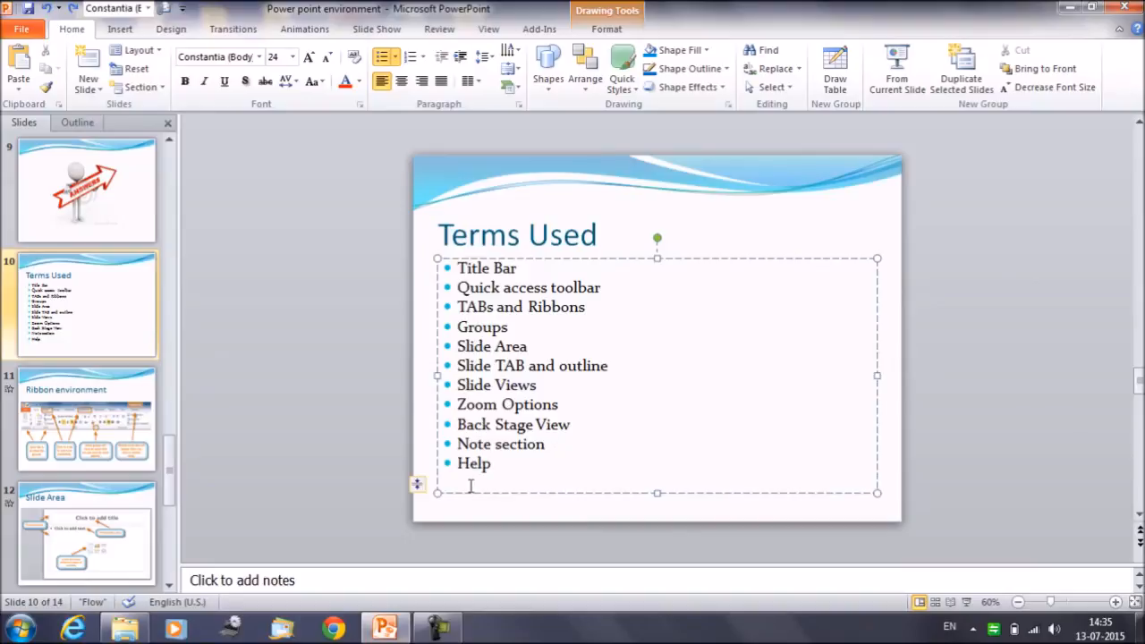
click(544, 444)
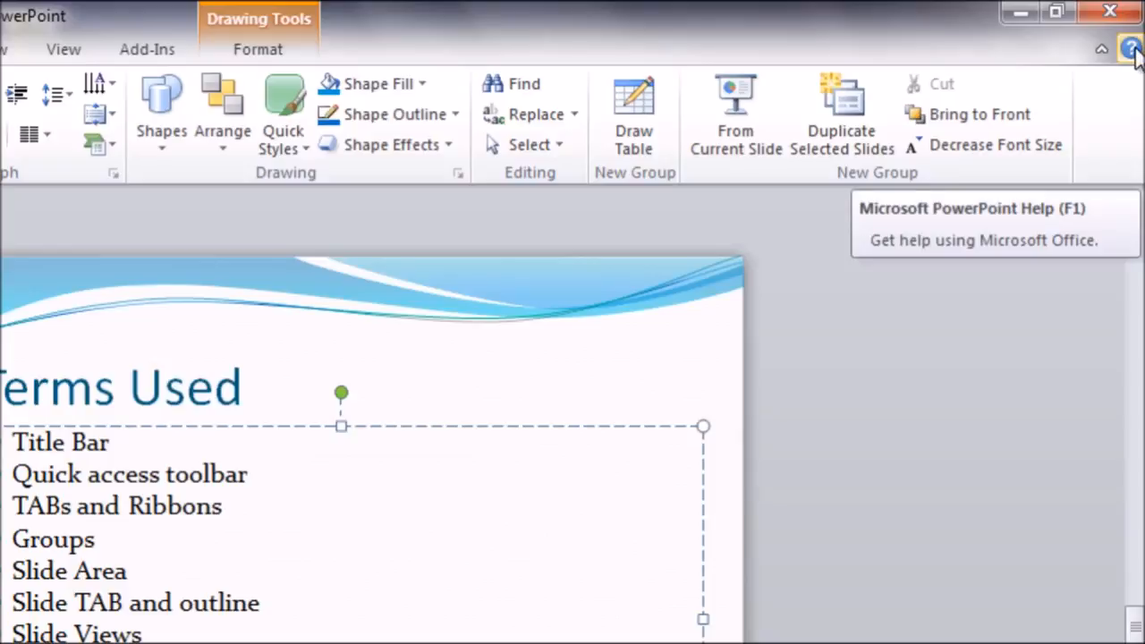
- Bring up the PowerPoint Help window at its 'Need assistance?' page
click(1130, 49)
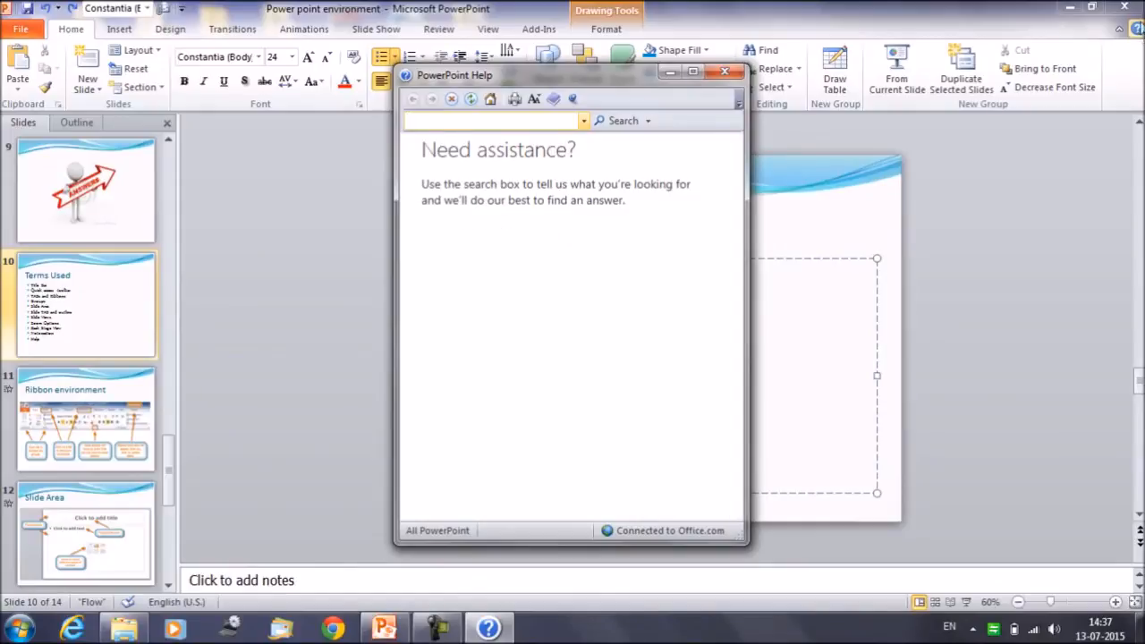
- Search PowerPoint Help for 'including text for the slide'
click(487, 121)
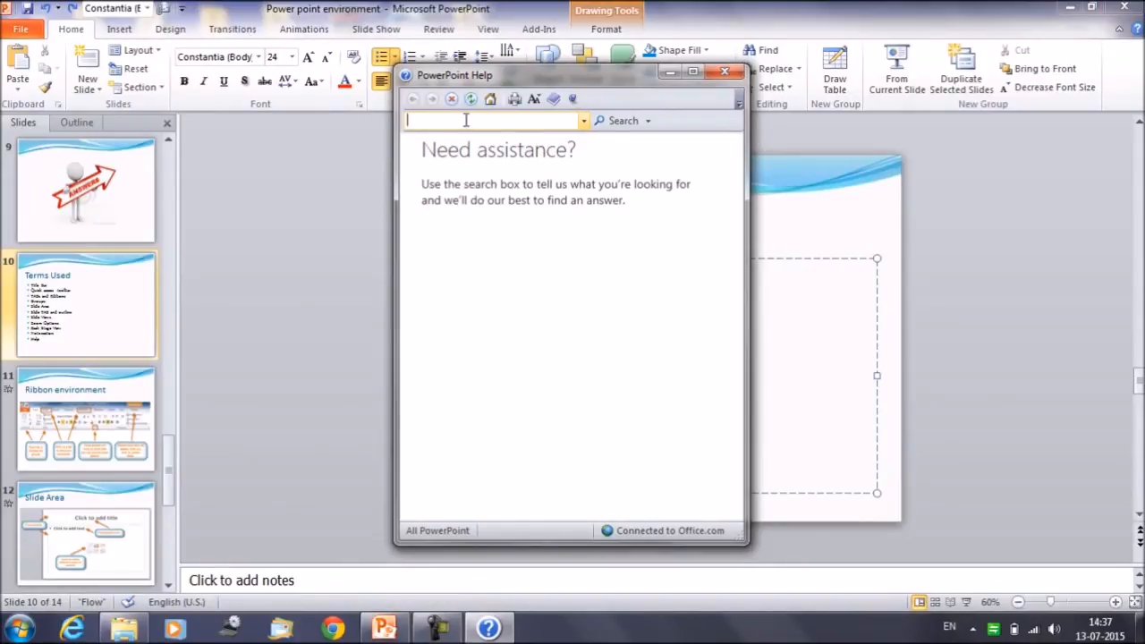
text(including text for the sl)
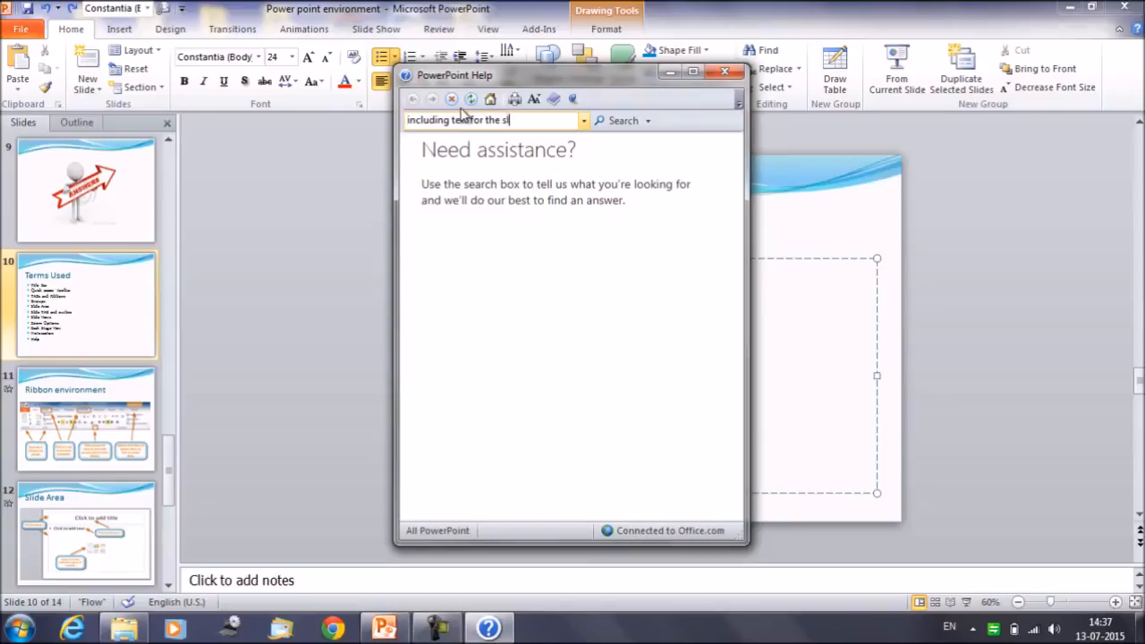
text(ide)
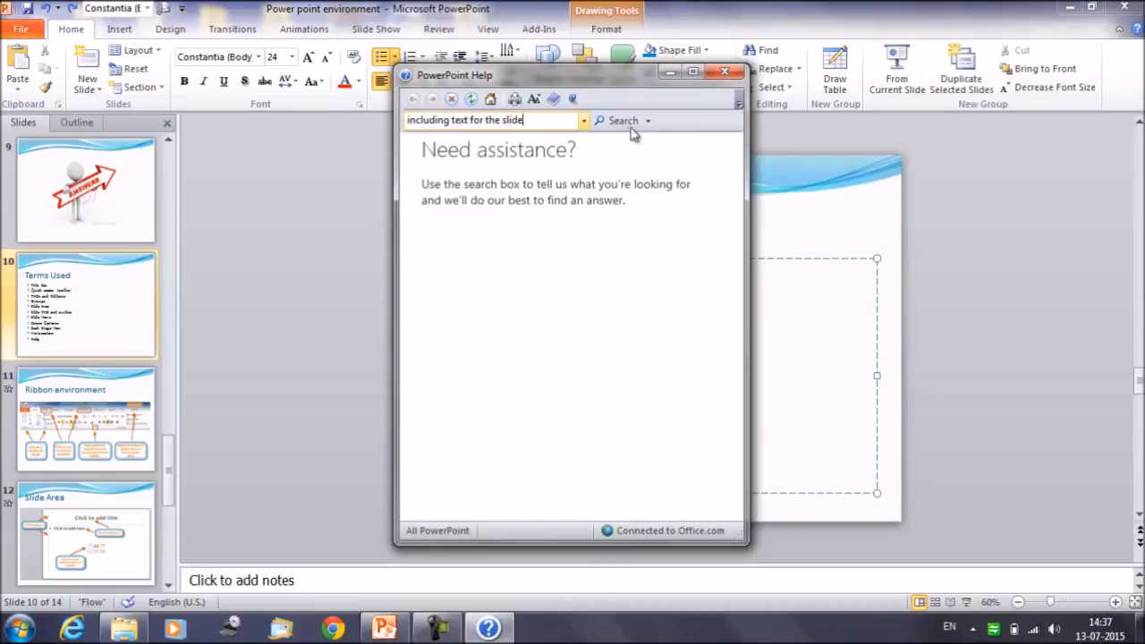
click(619, 120)
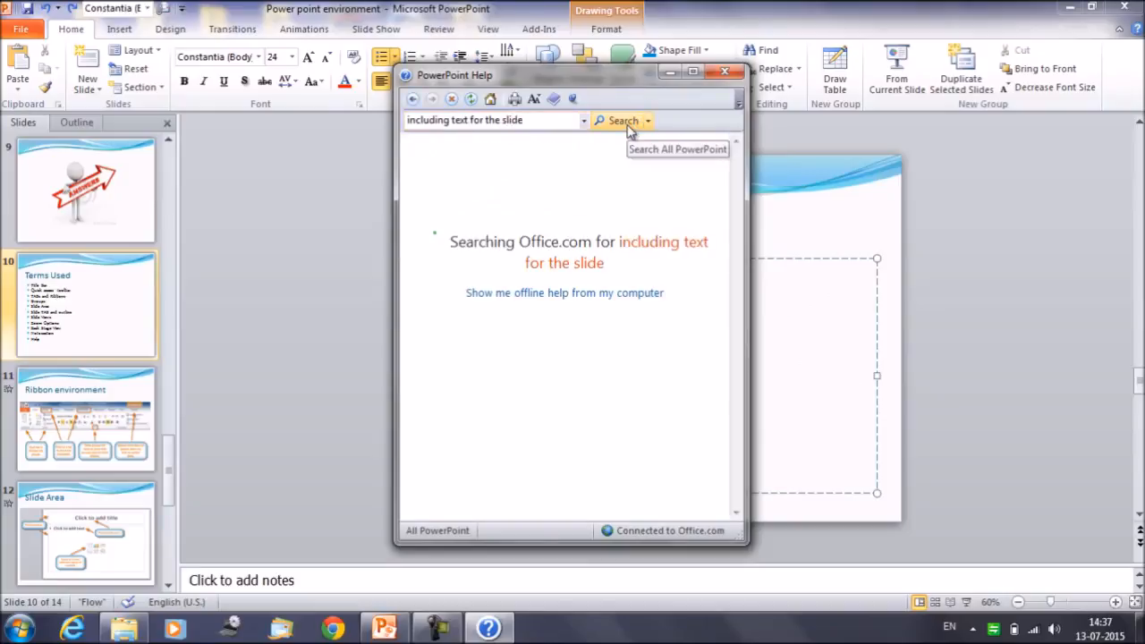
- Run the help search again to list results like 'Add text to a slide'
click(619, 120)
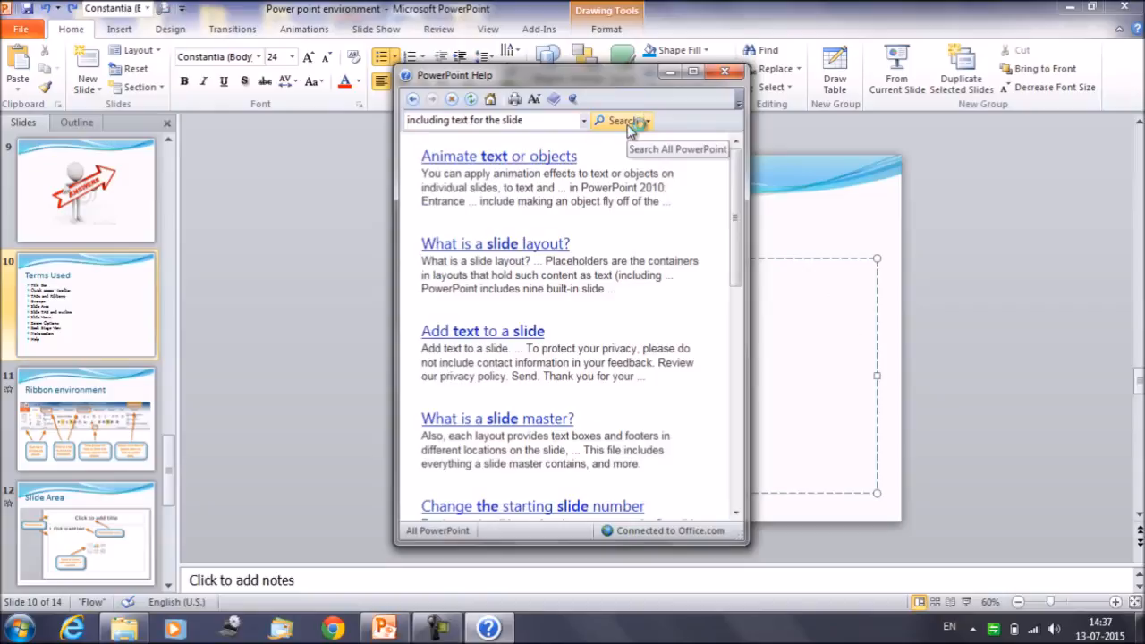
mouse_move(606, 171)
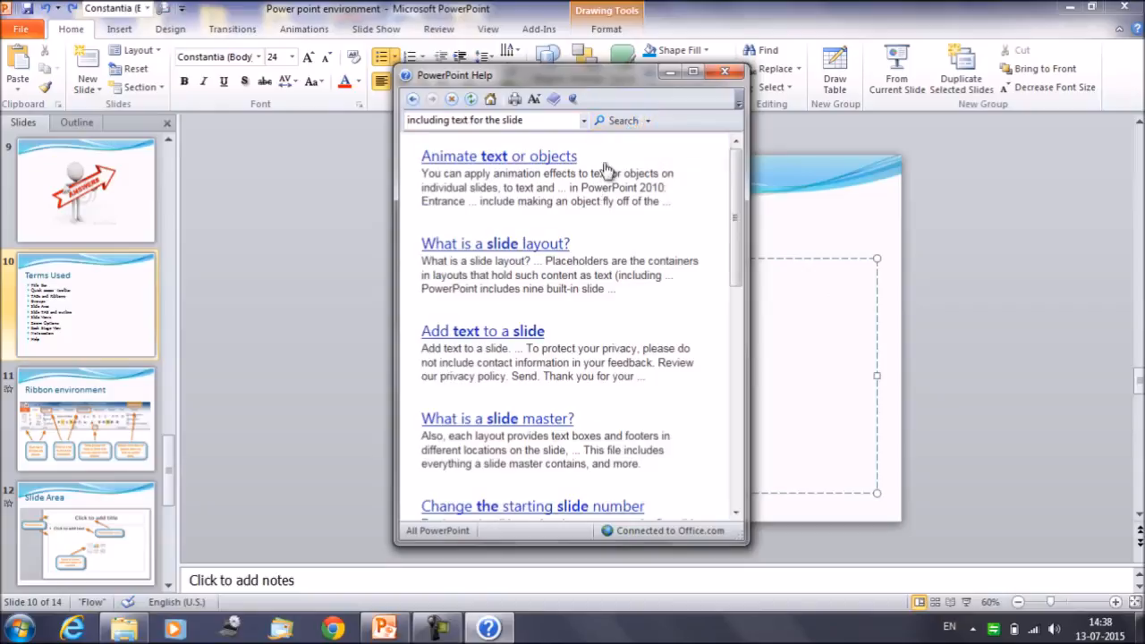
mouse_move(601, 239)
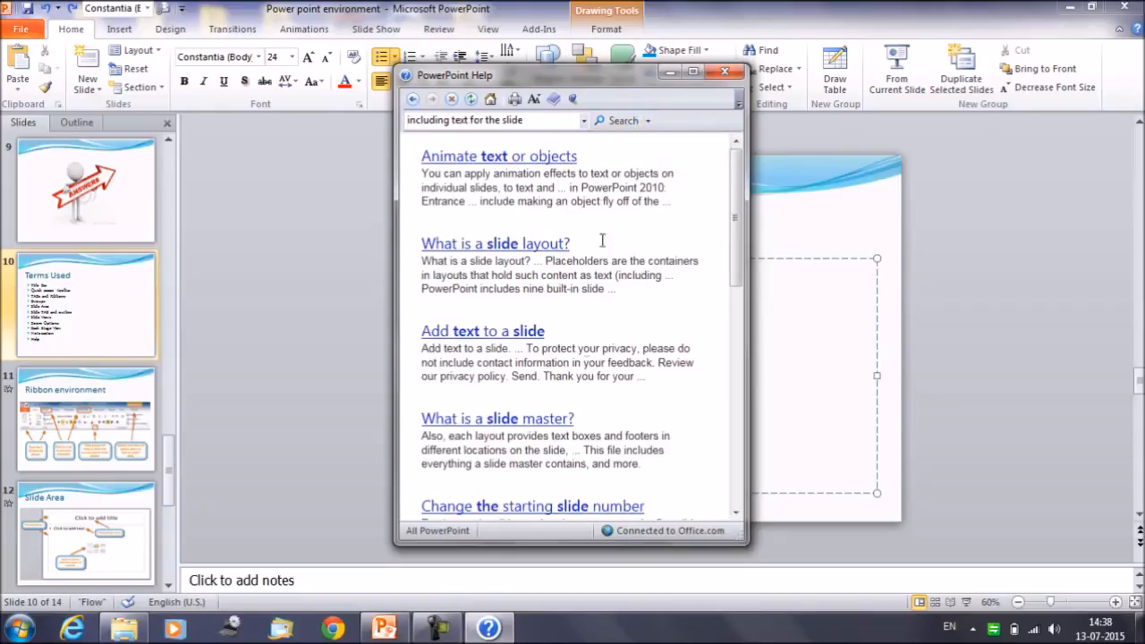
mouse_move(509, 340)
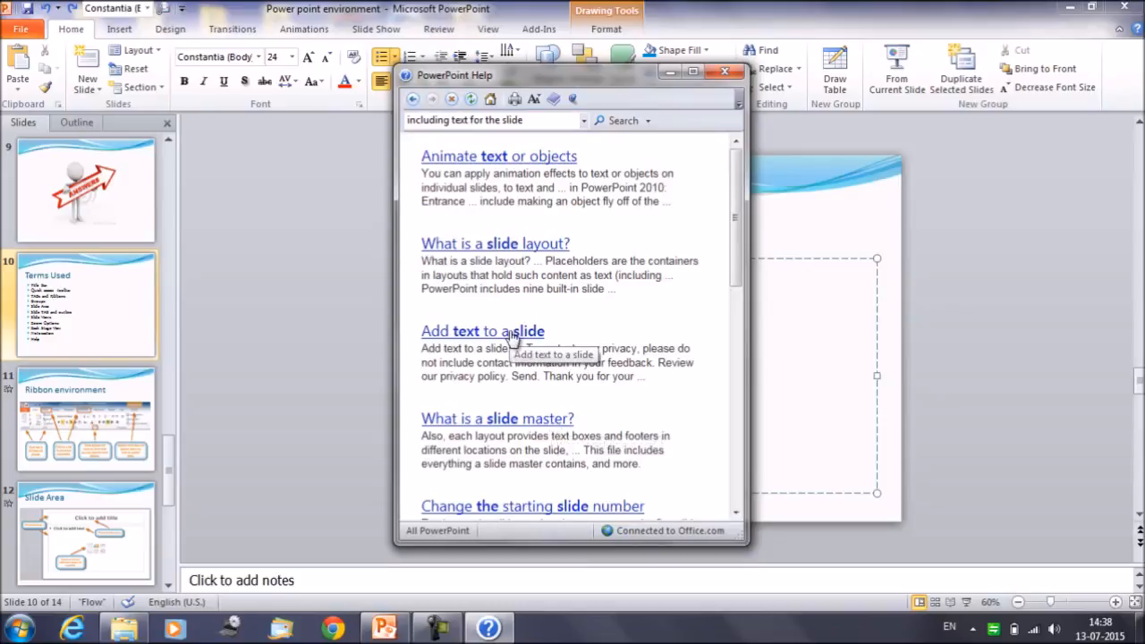
mouse_move(526, 190)
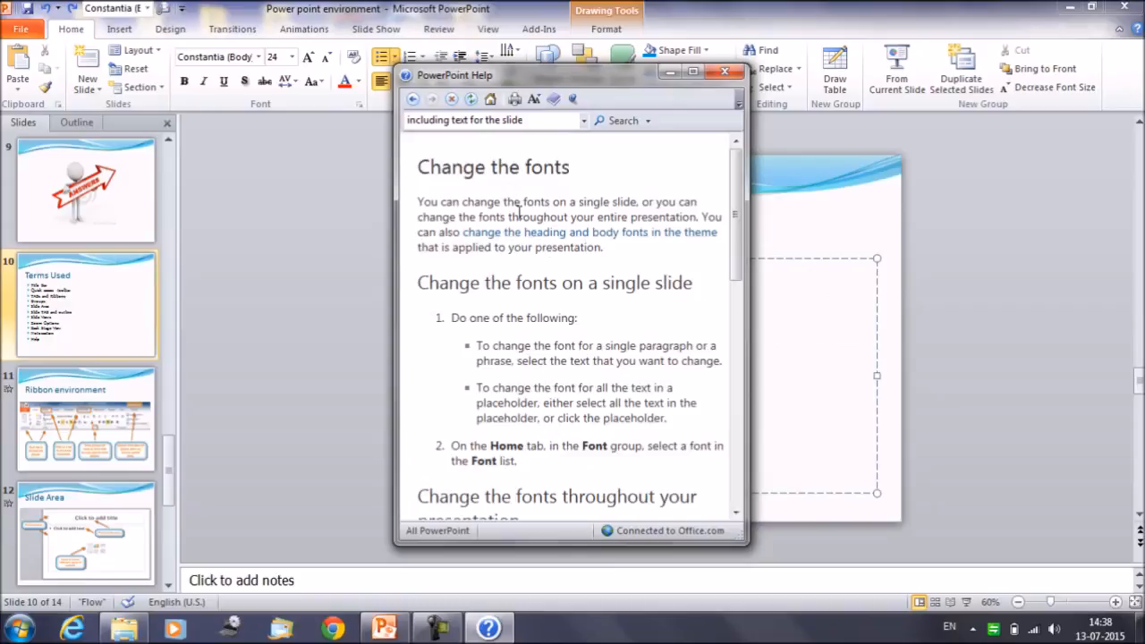
mouse_move(520, 170)
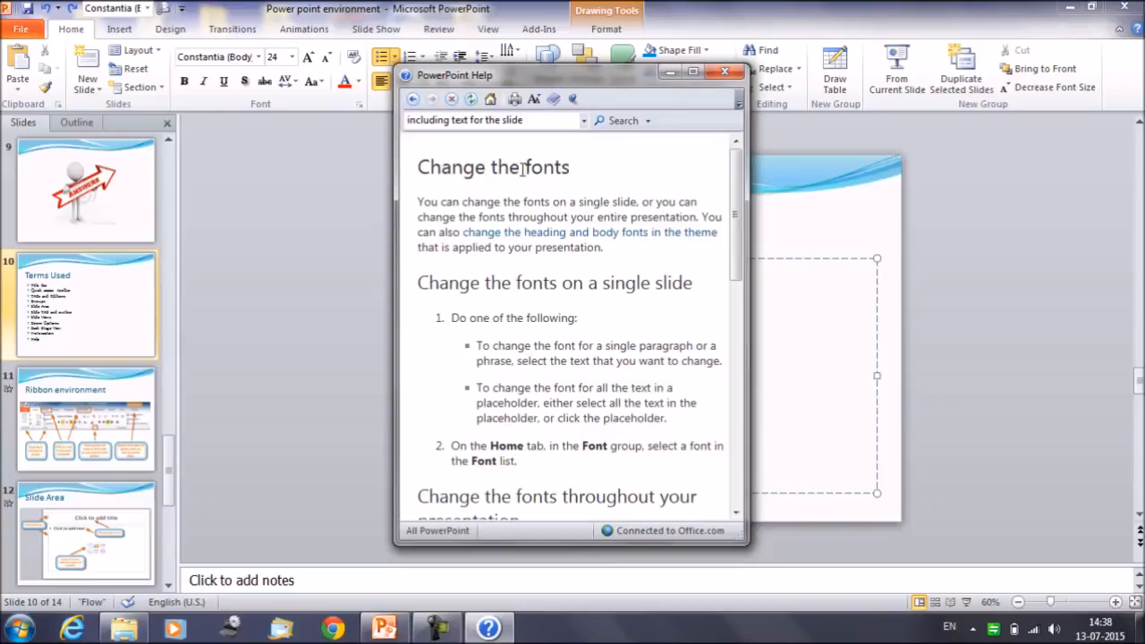
mouse_move(661, 314)
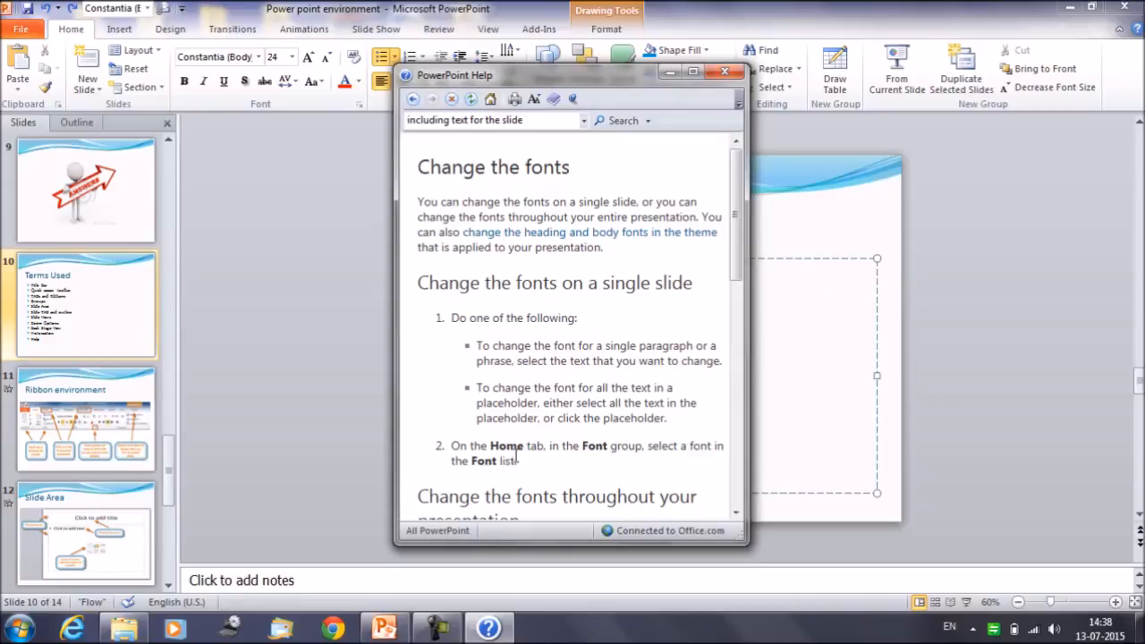
mouse_move(740, 519)
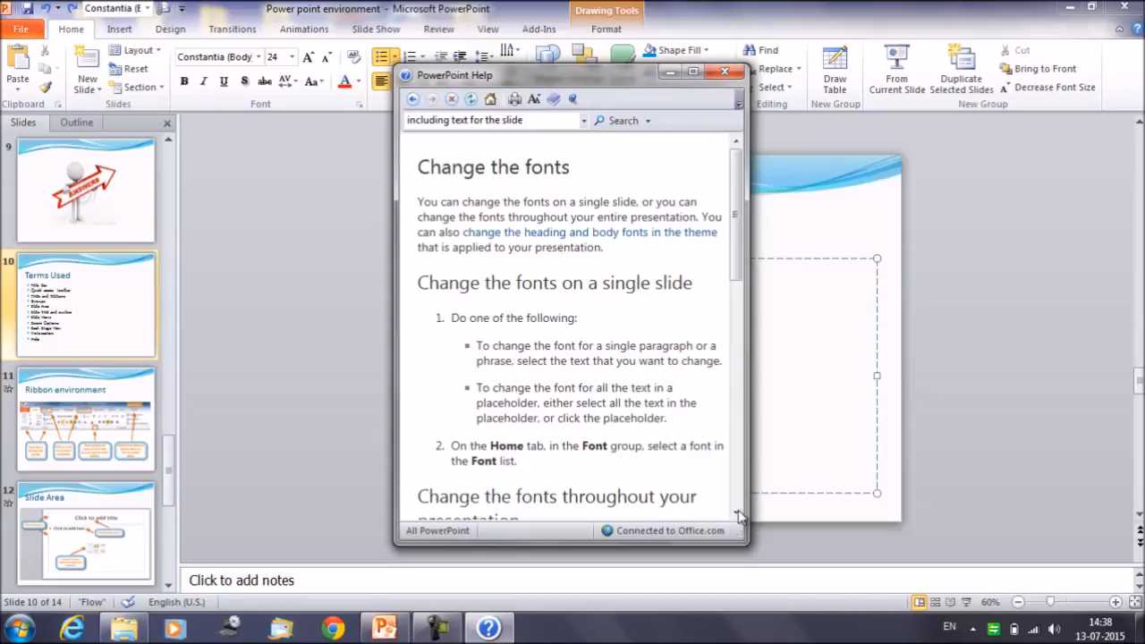
scroll(down, 3)
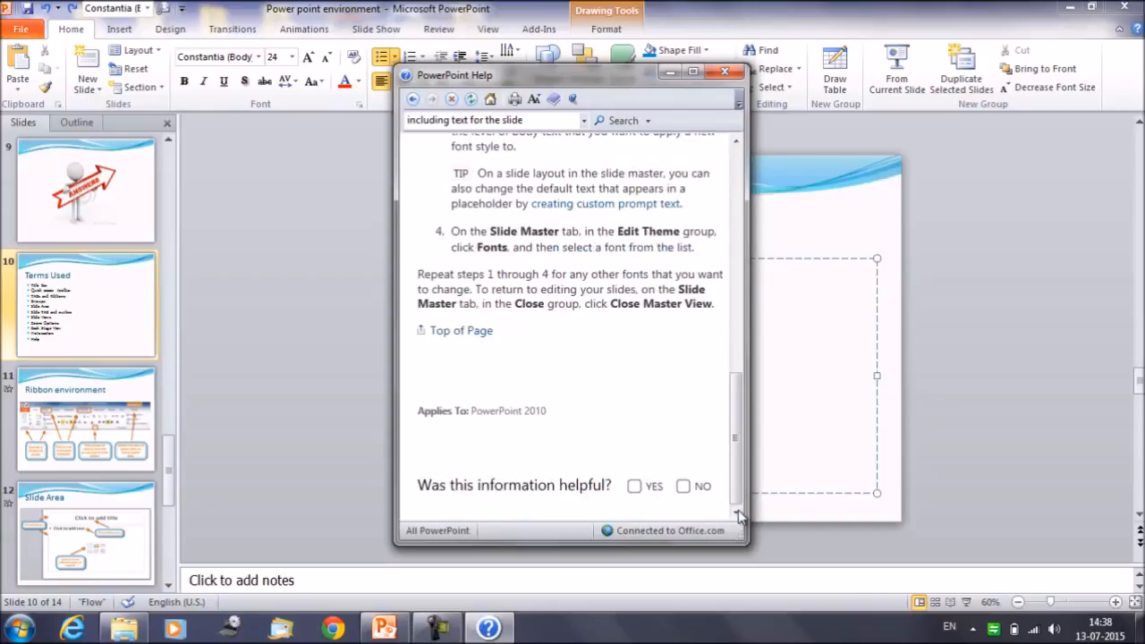
mouse_move(741, 147)
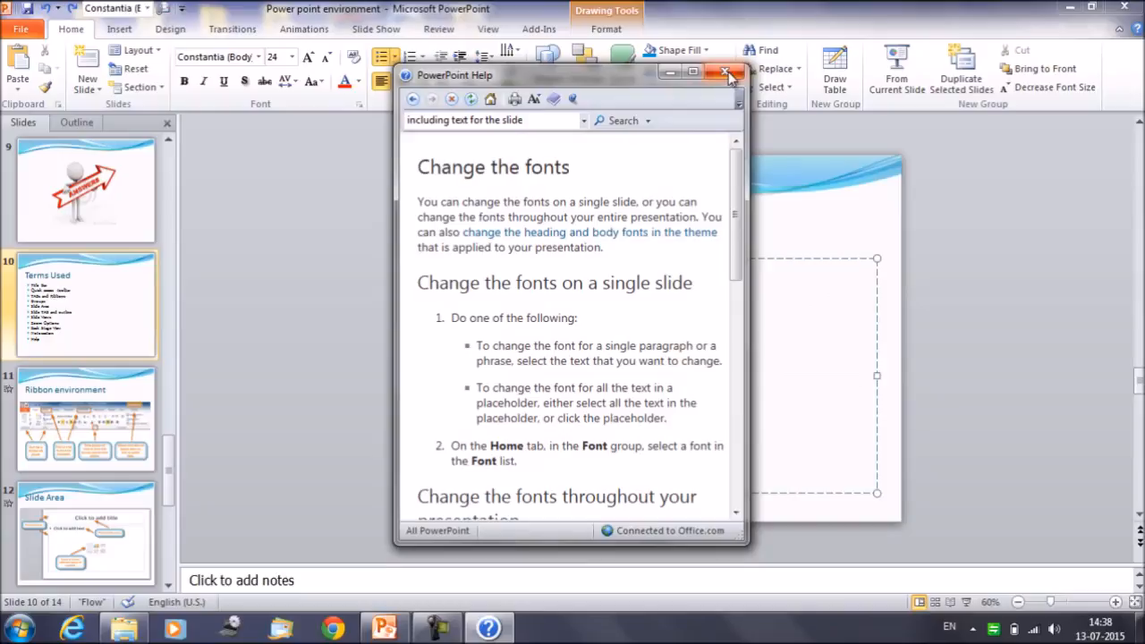
- Close the help article and return focus to the slide before reopening Help
click(726, 71)
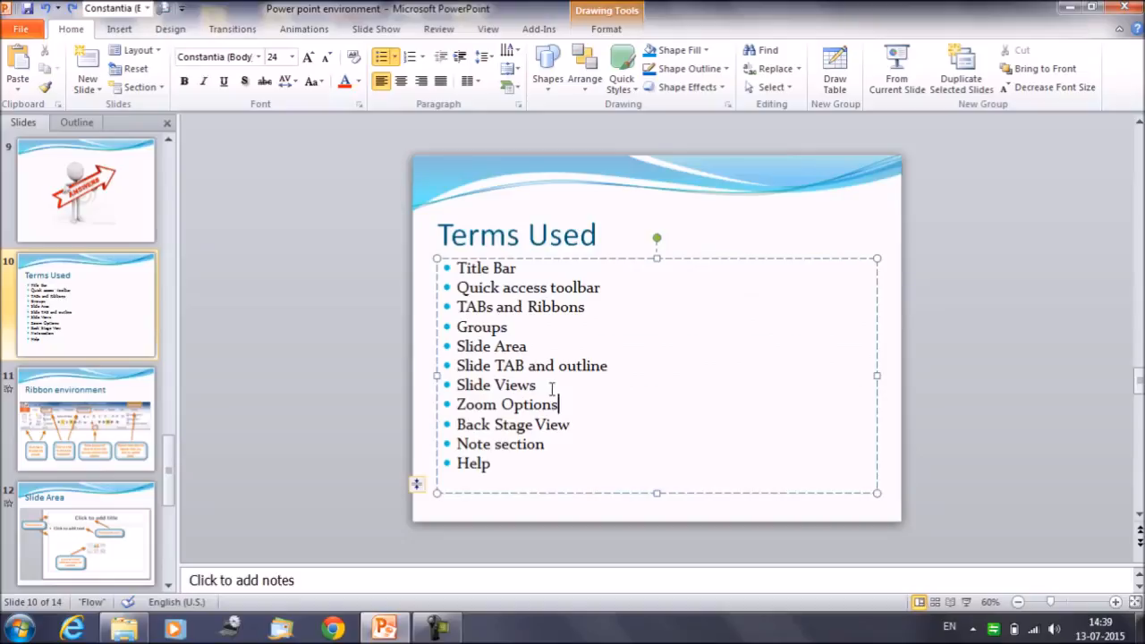
click(551, 386)
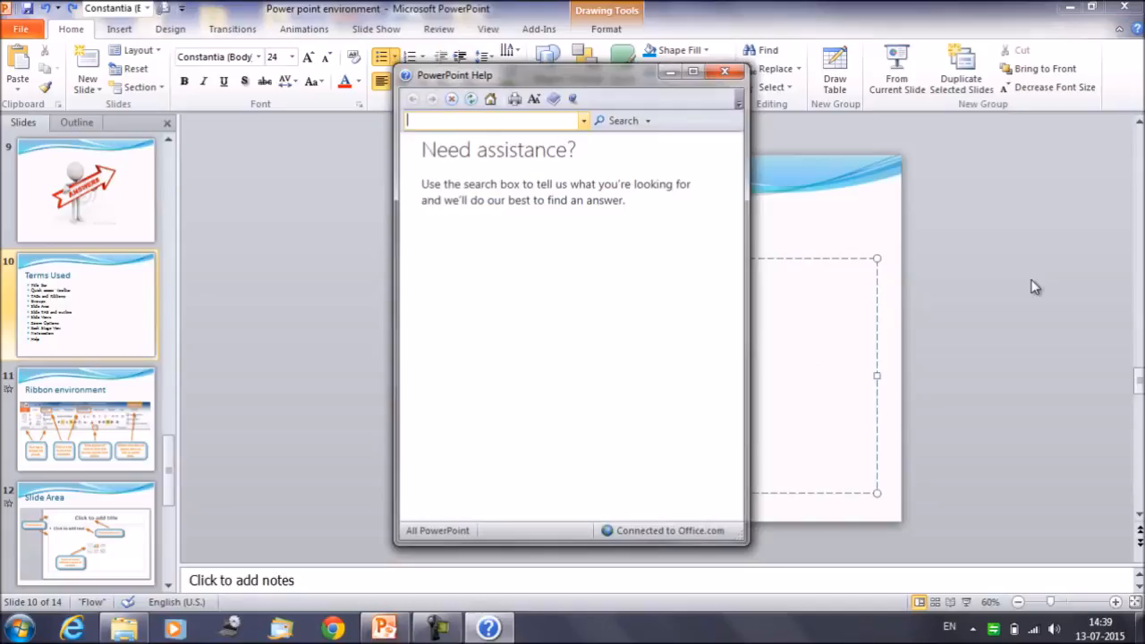
mouse_move(1031, 286)
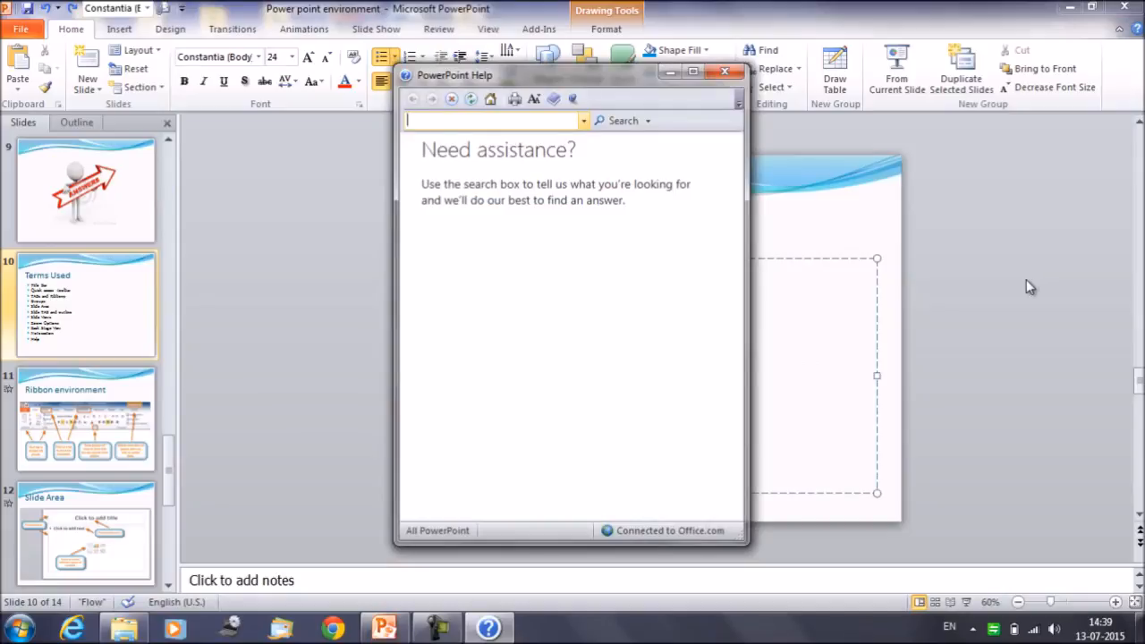
mouse_move(975, 301)
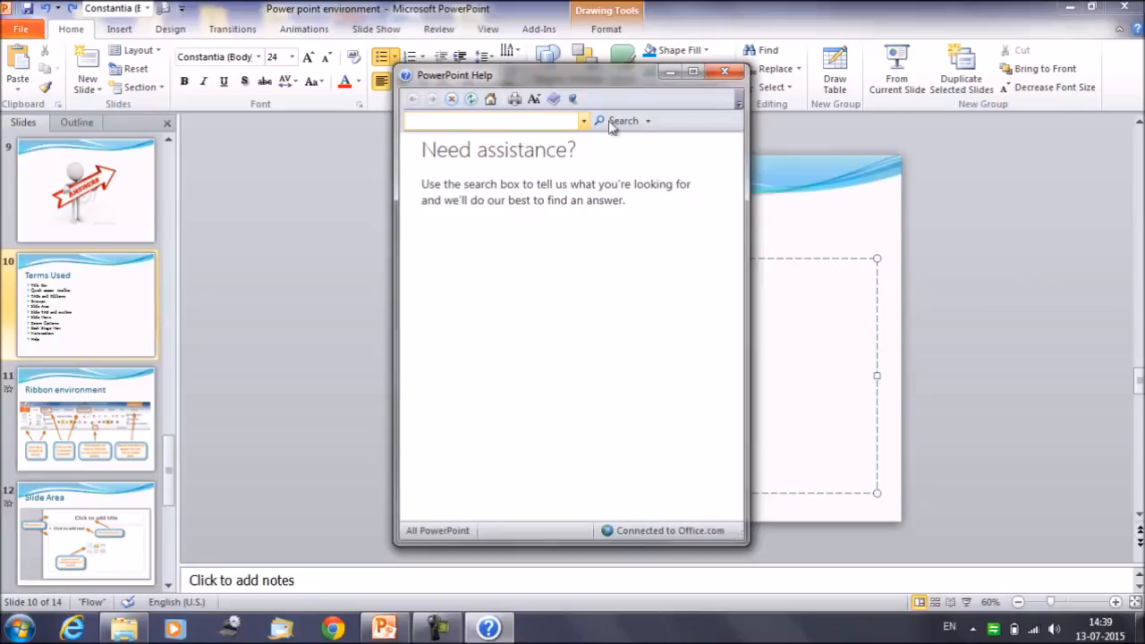
mouse_move(608, 125)
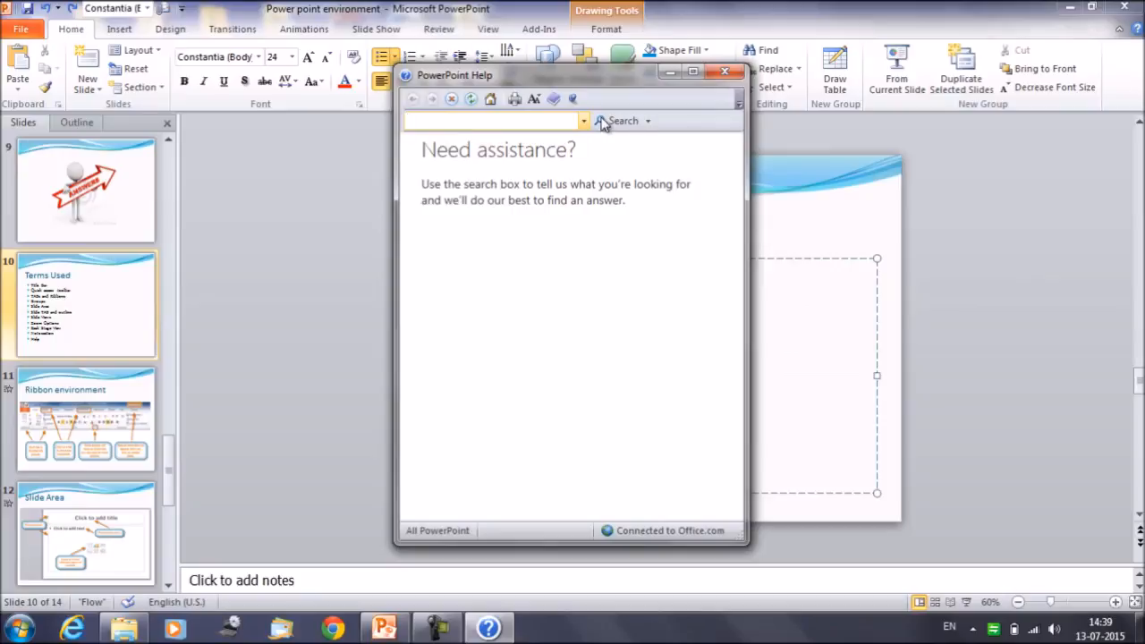